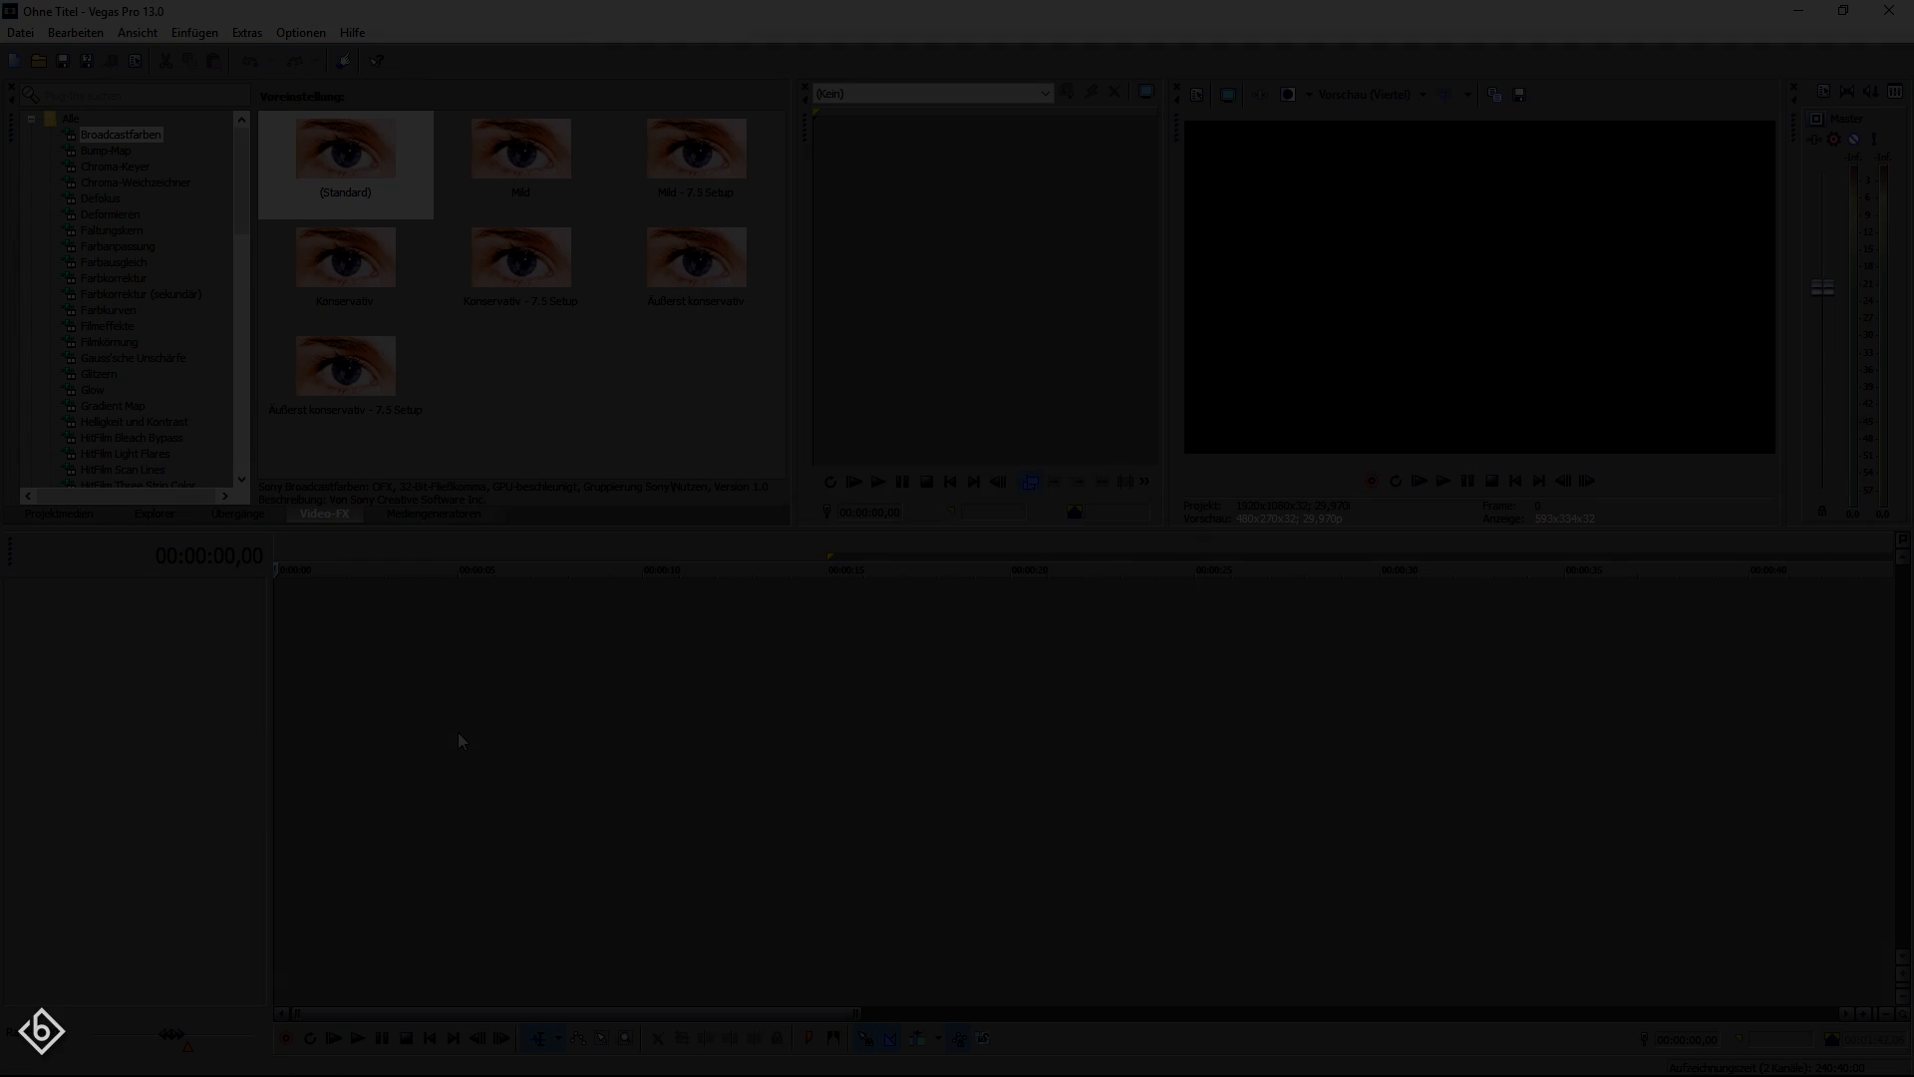
Import logo images 1 and 2 from the Logos folder onto the timeline.
{"action": "left_click", "coordinate": [20, 32]}
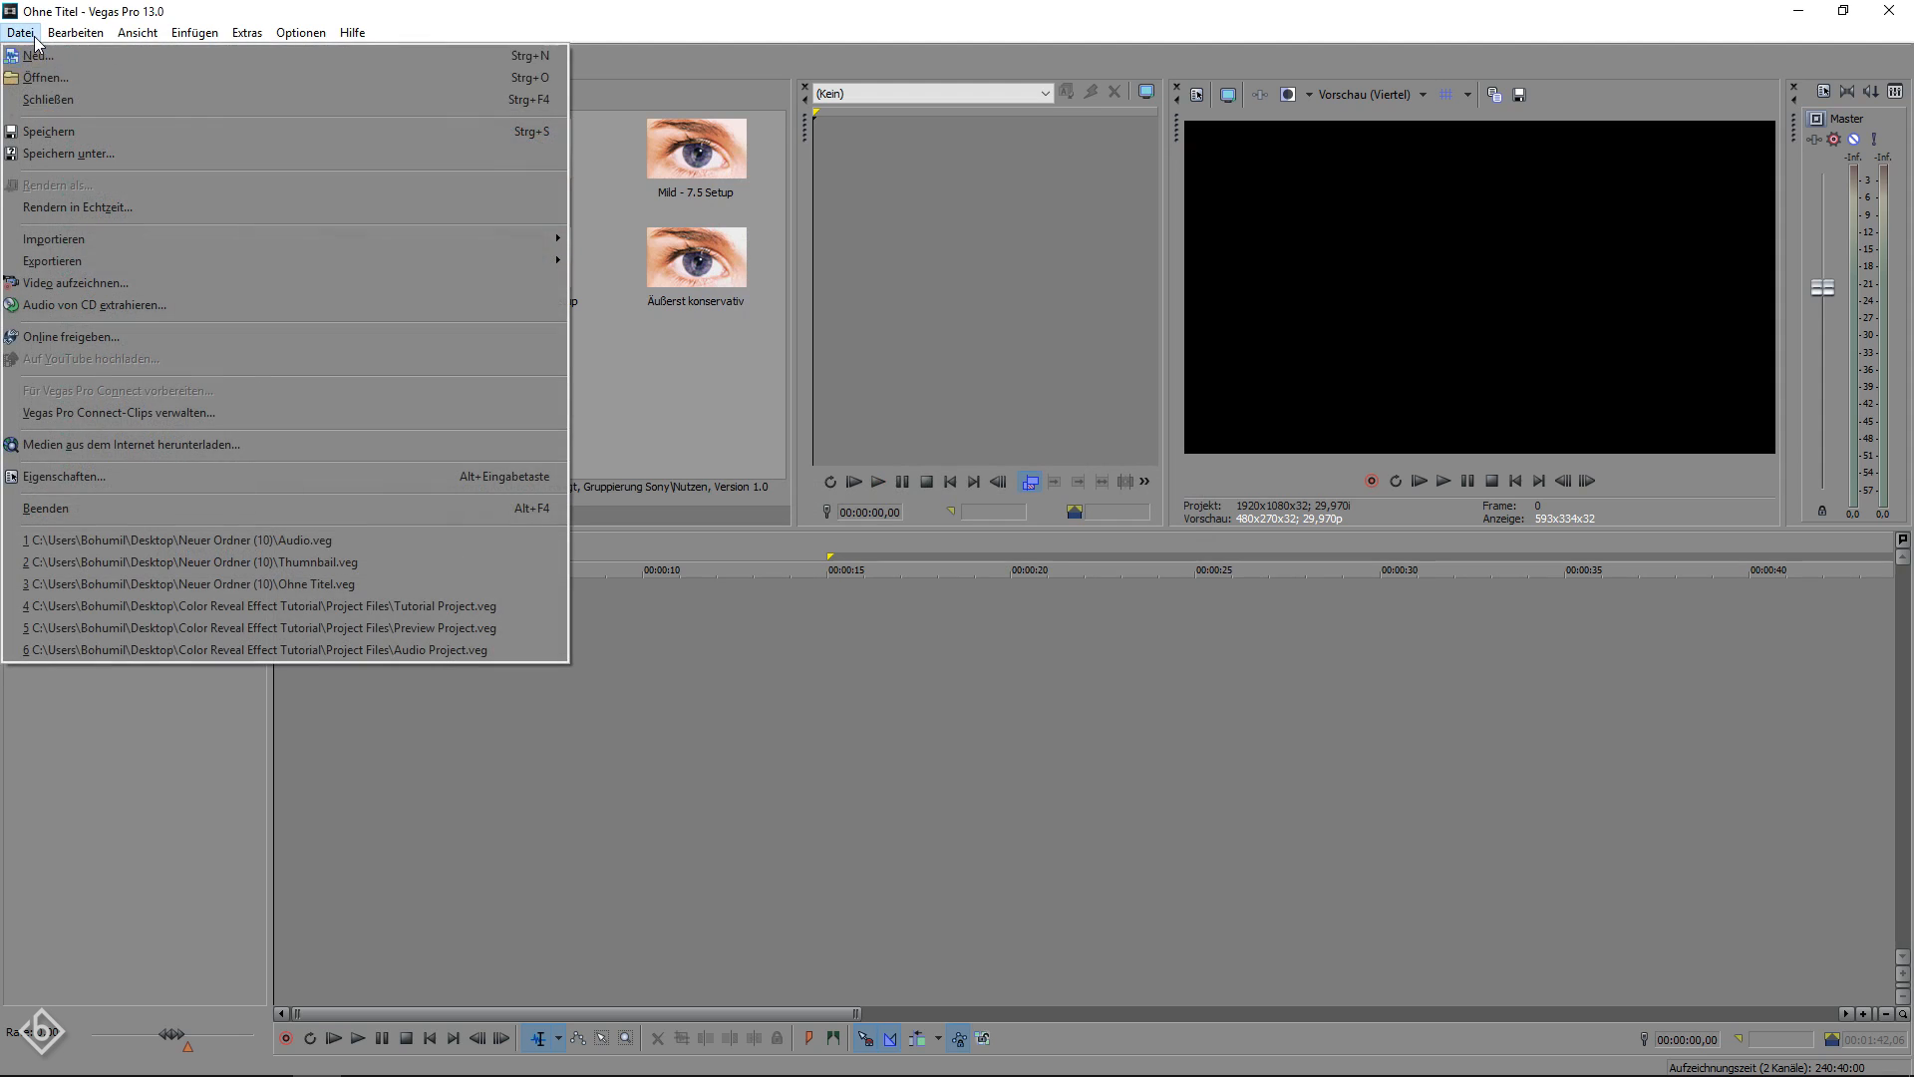
{"action": "left_click", "coordinate": [45, 77]}
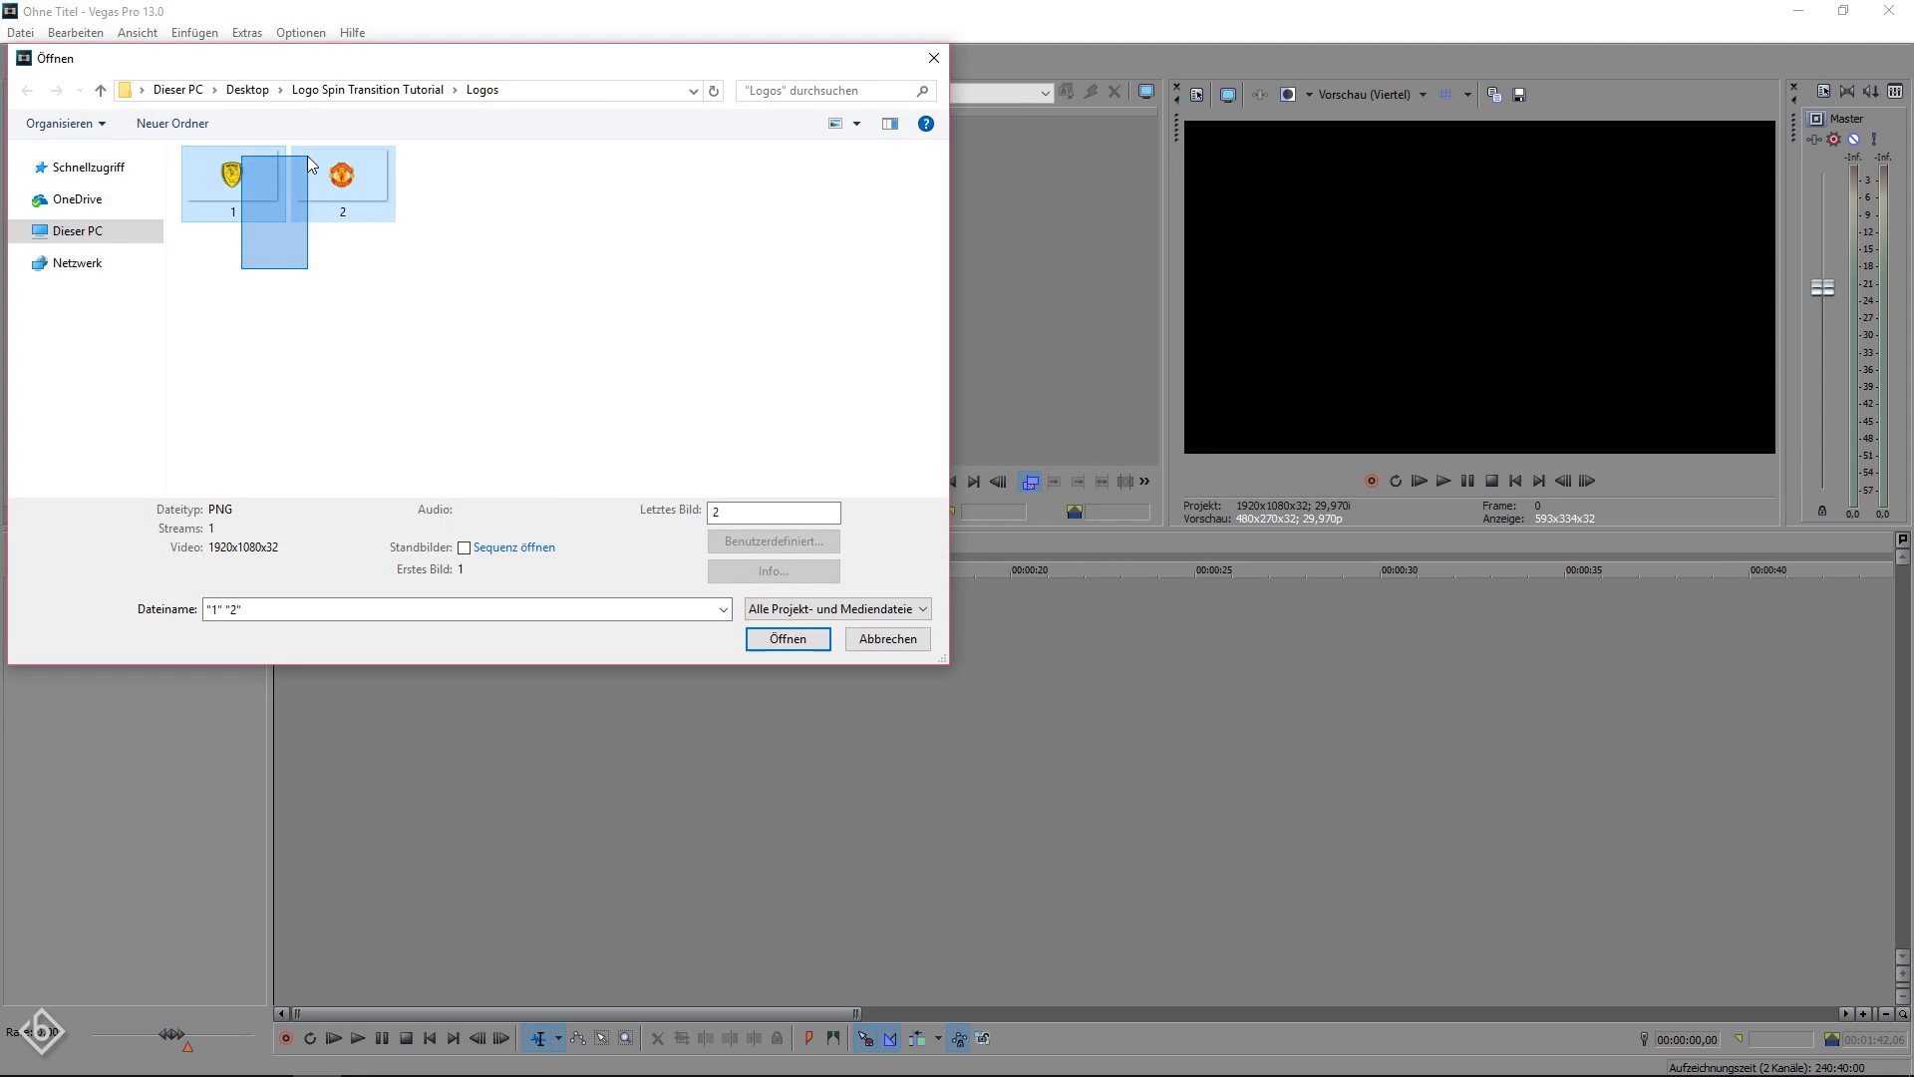
{"action": "left_click", "coordinate": [787, 638]}
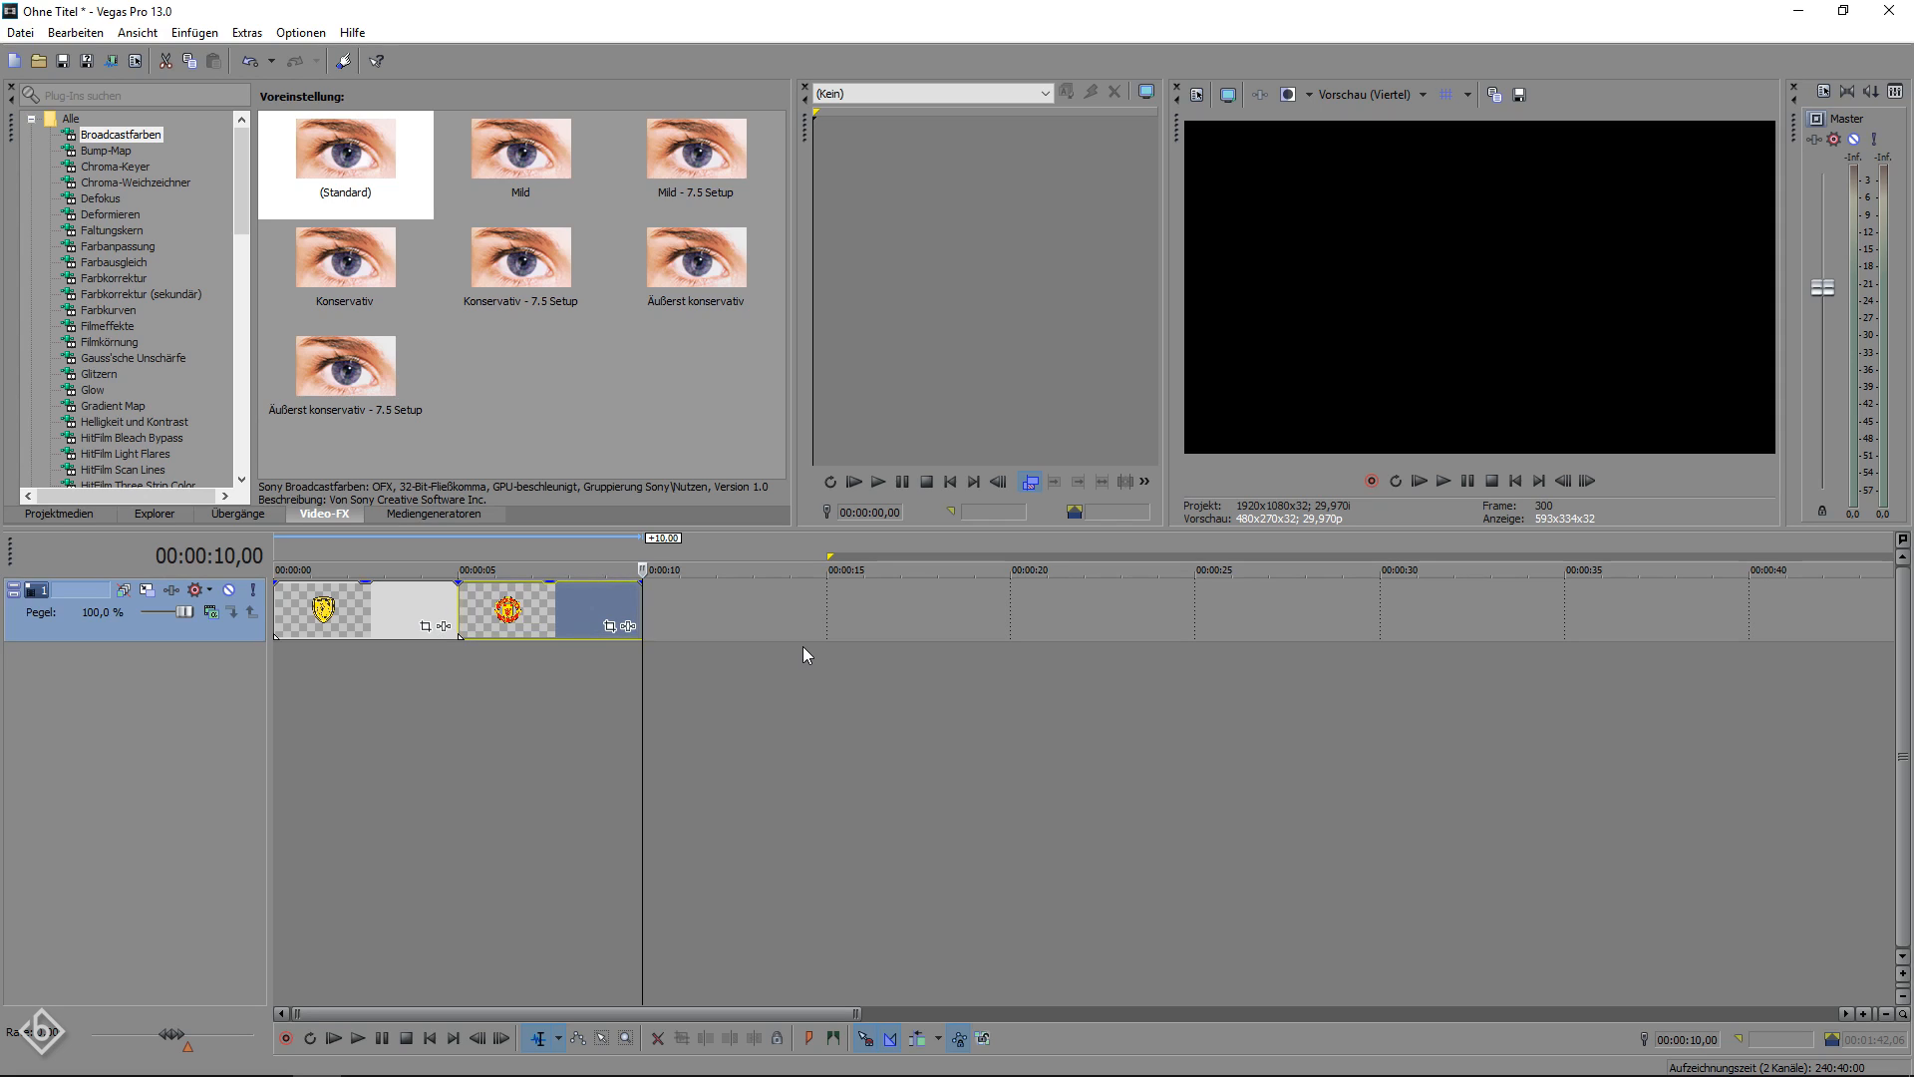
Choose the Solid Color media generator to create the yellow and red backgrounds.
{"action": "left_click", "coordinate": [433, 513]}
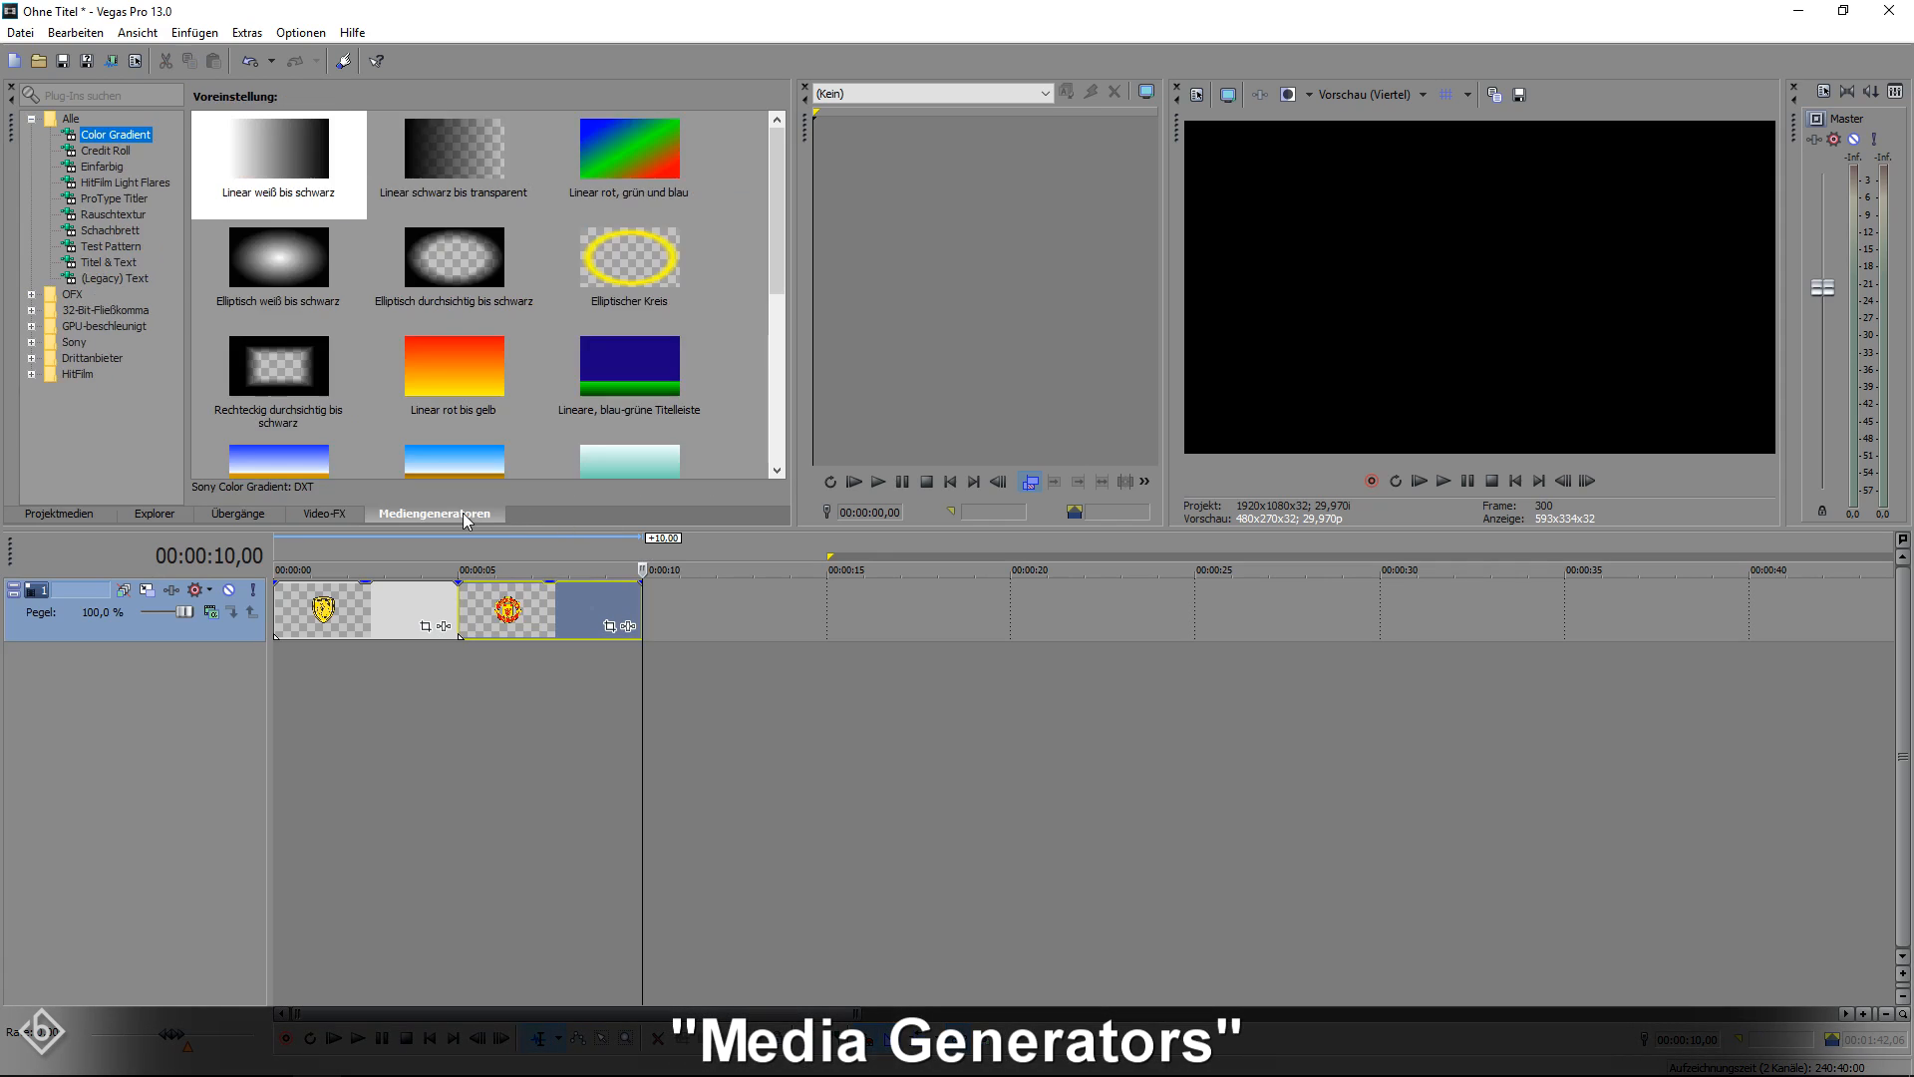
{"action": "left_click", "coordinate": [102, 168]}
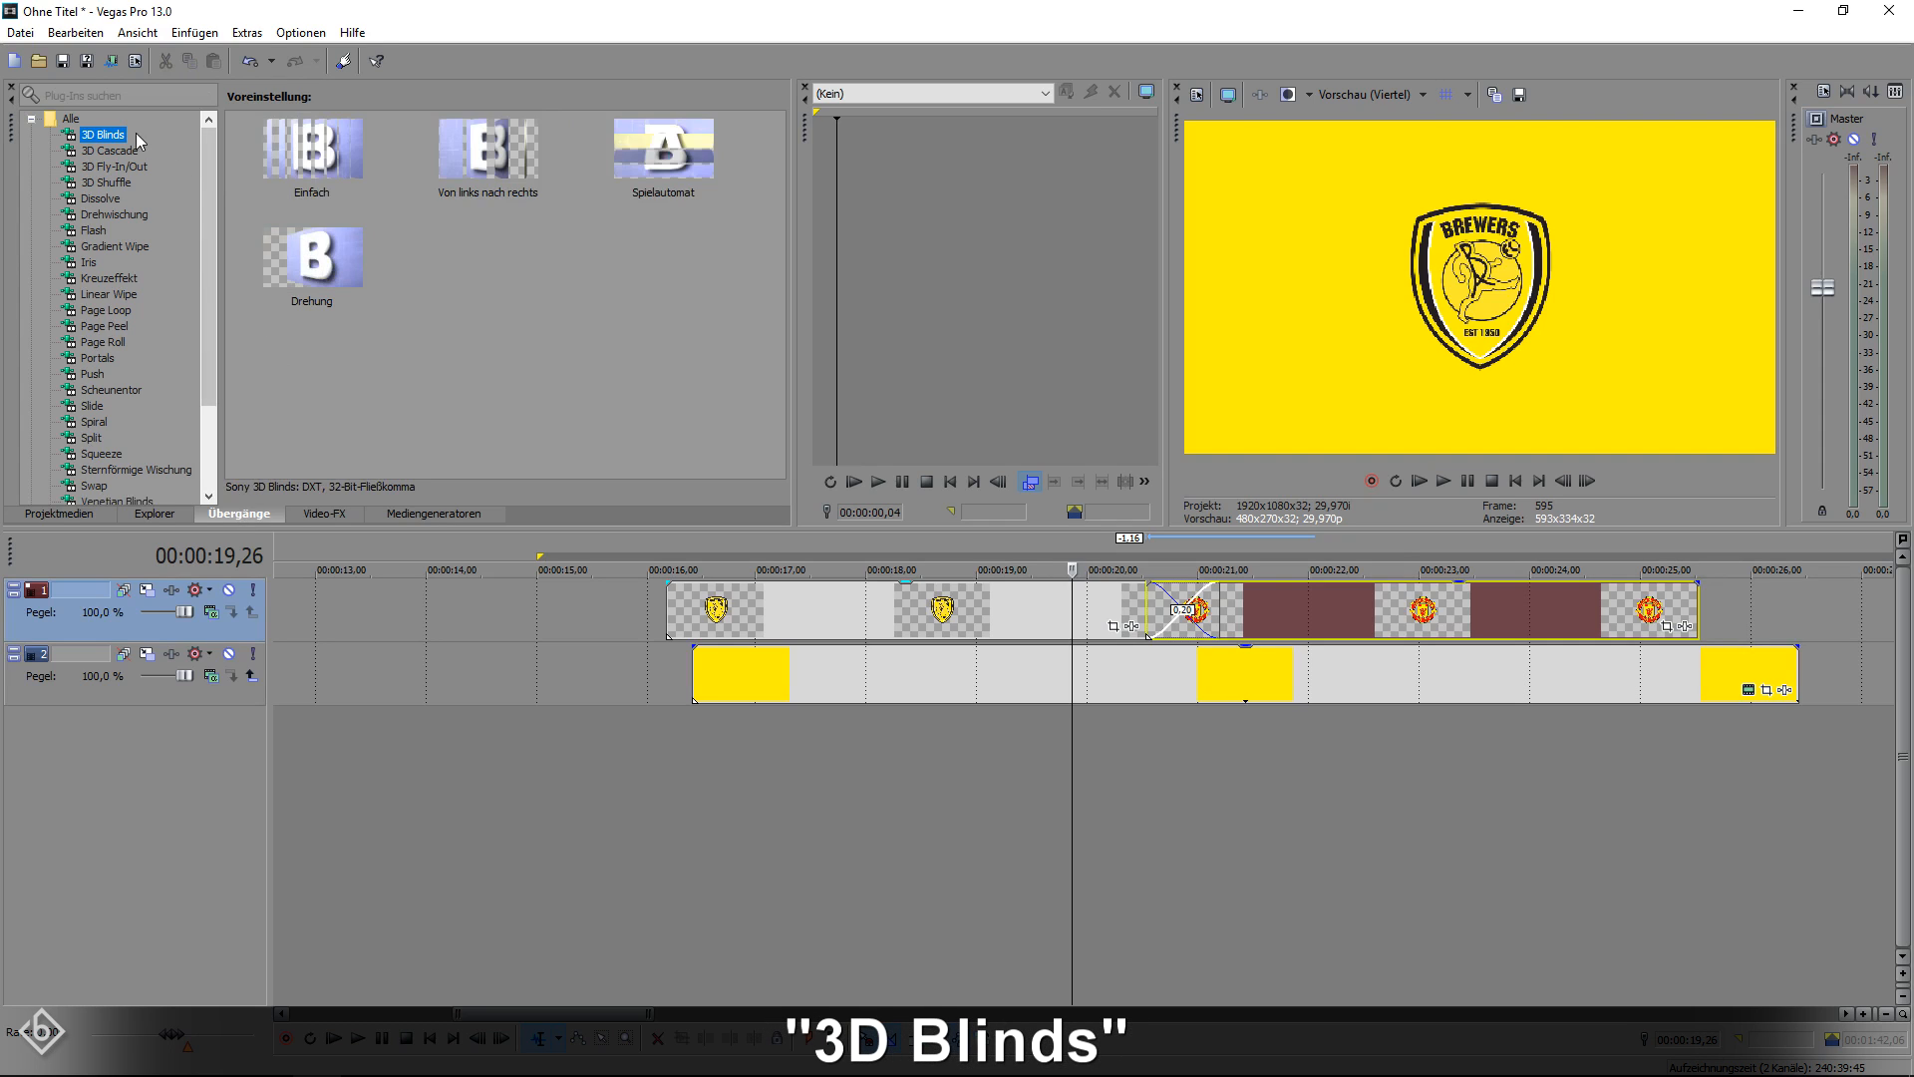
Apply 3D Blinds Rotation to the logos and a Linear Wipe at angle 5.
{"action": "left_click", "coordinate": [311, 257]}
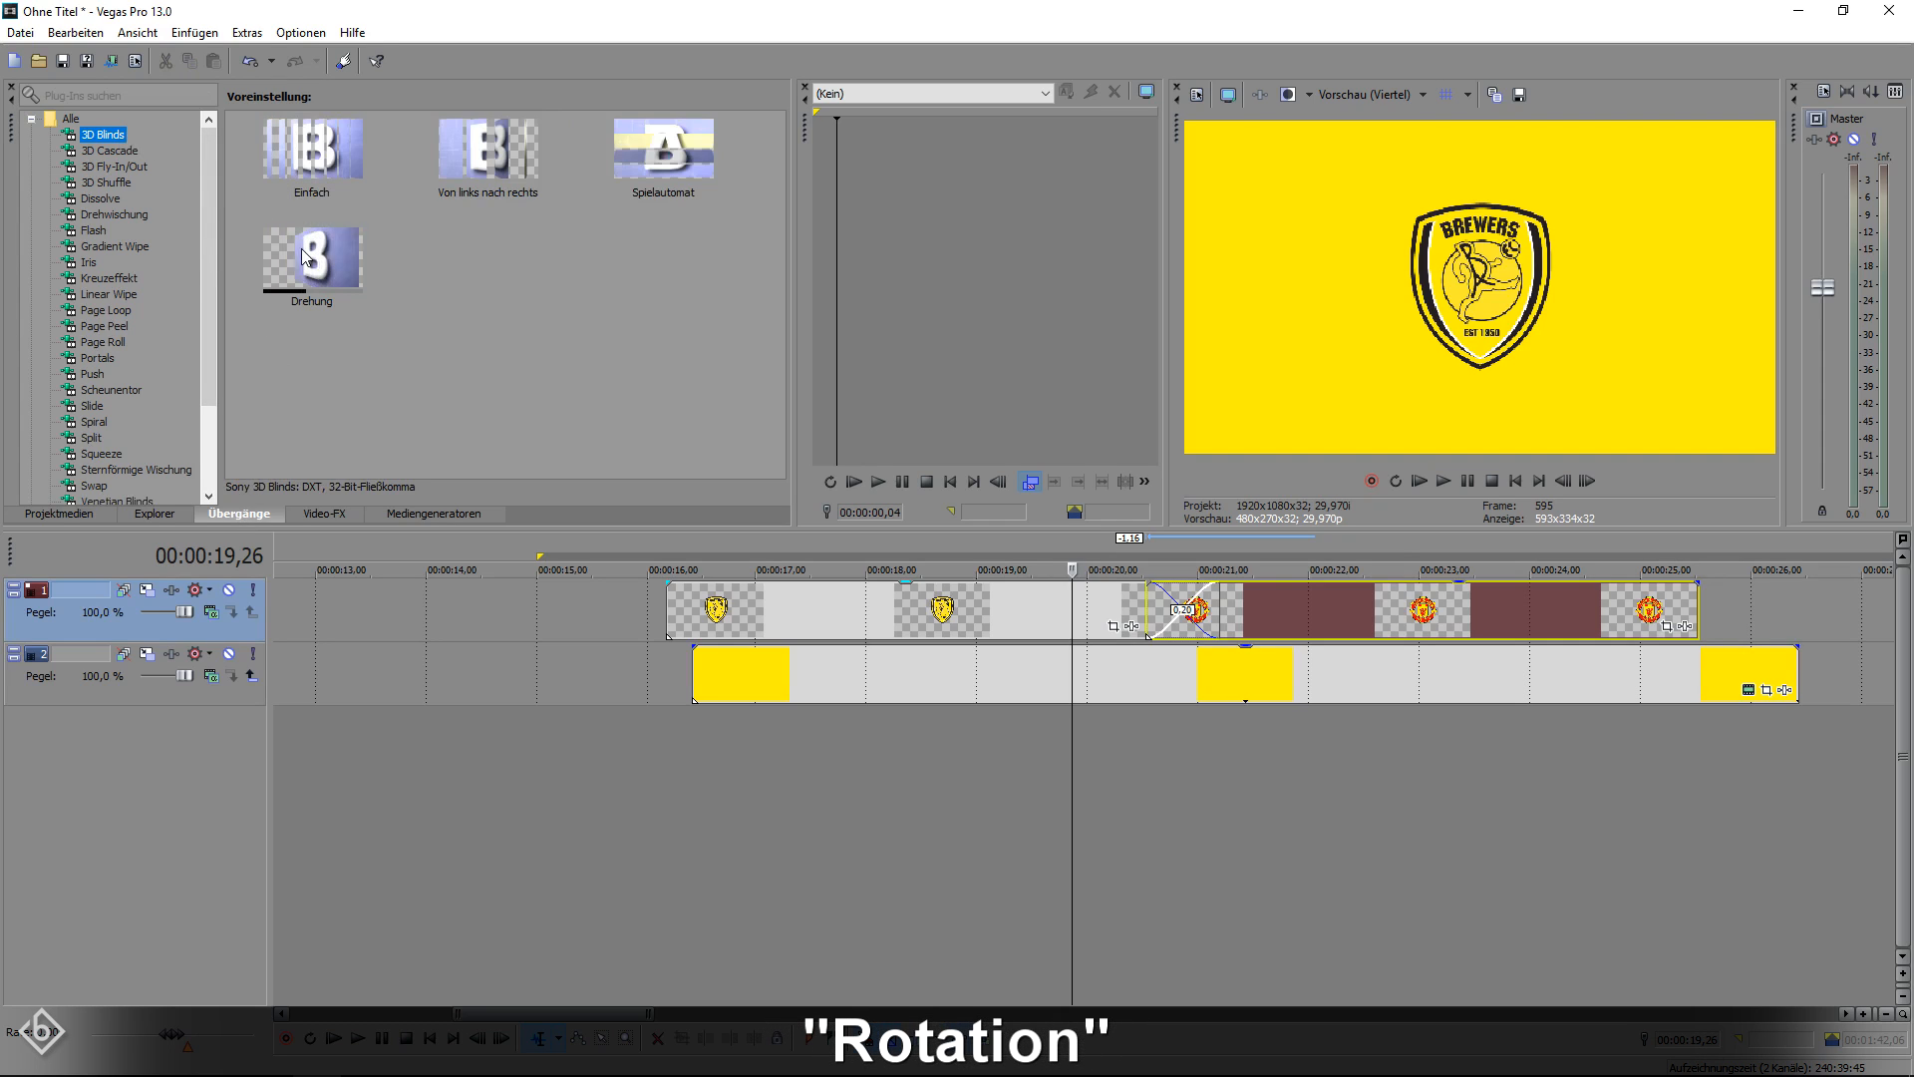
{"action": "double_click", "coordinate": [1184, 610]}
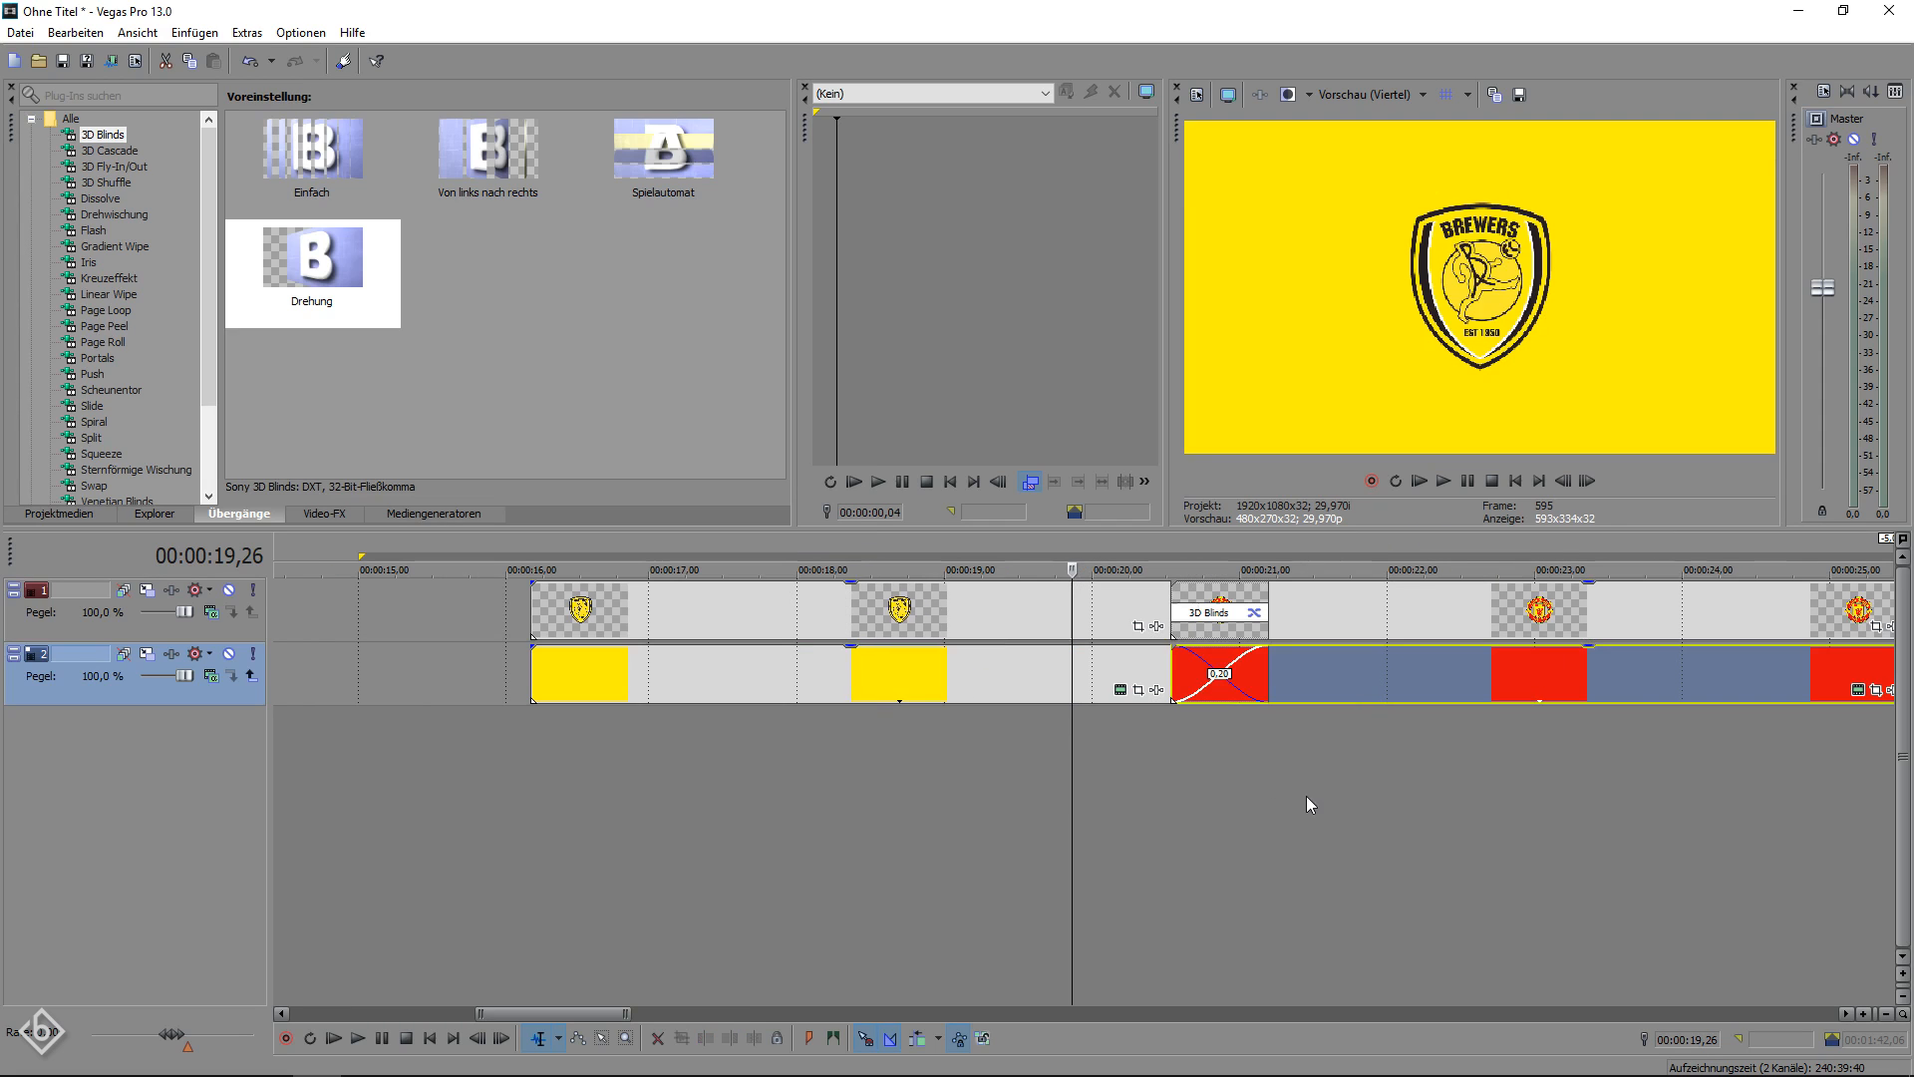
{"action": "left_click", "coordinate": [108, 294]}
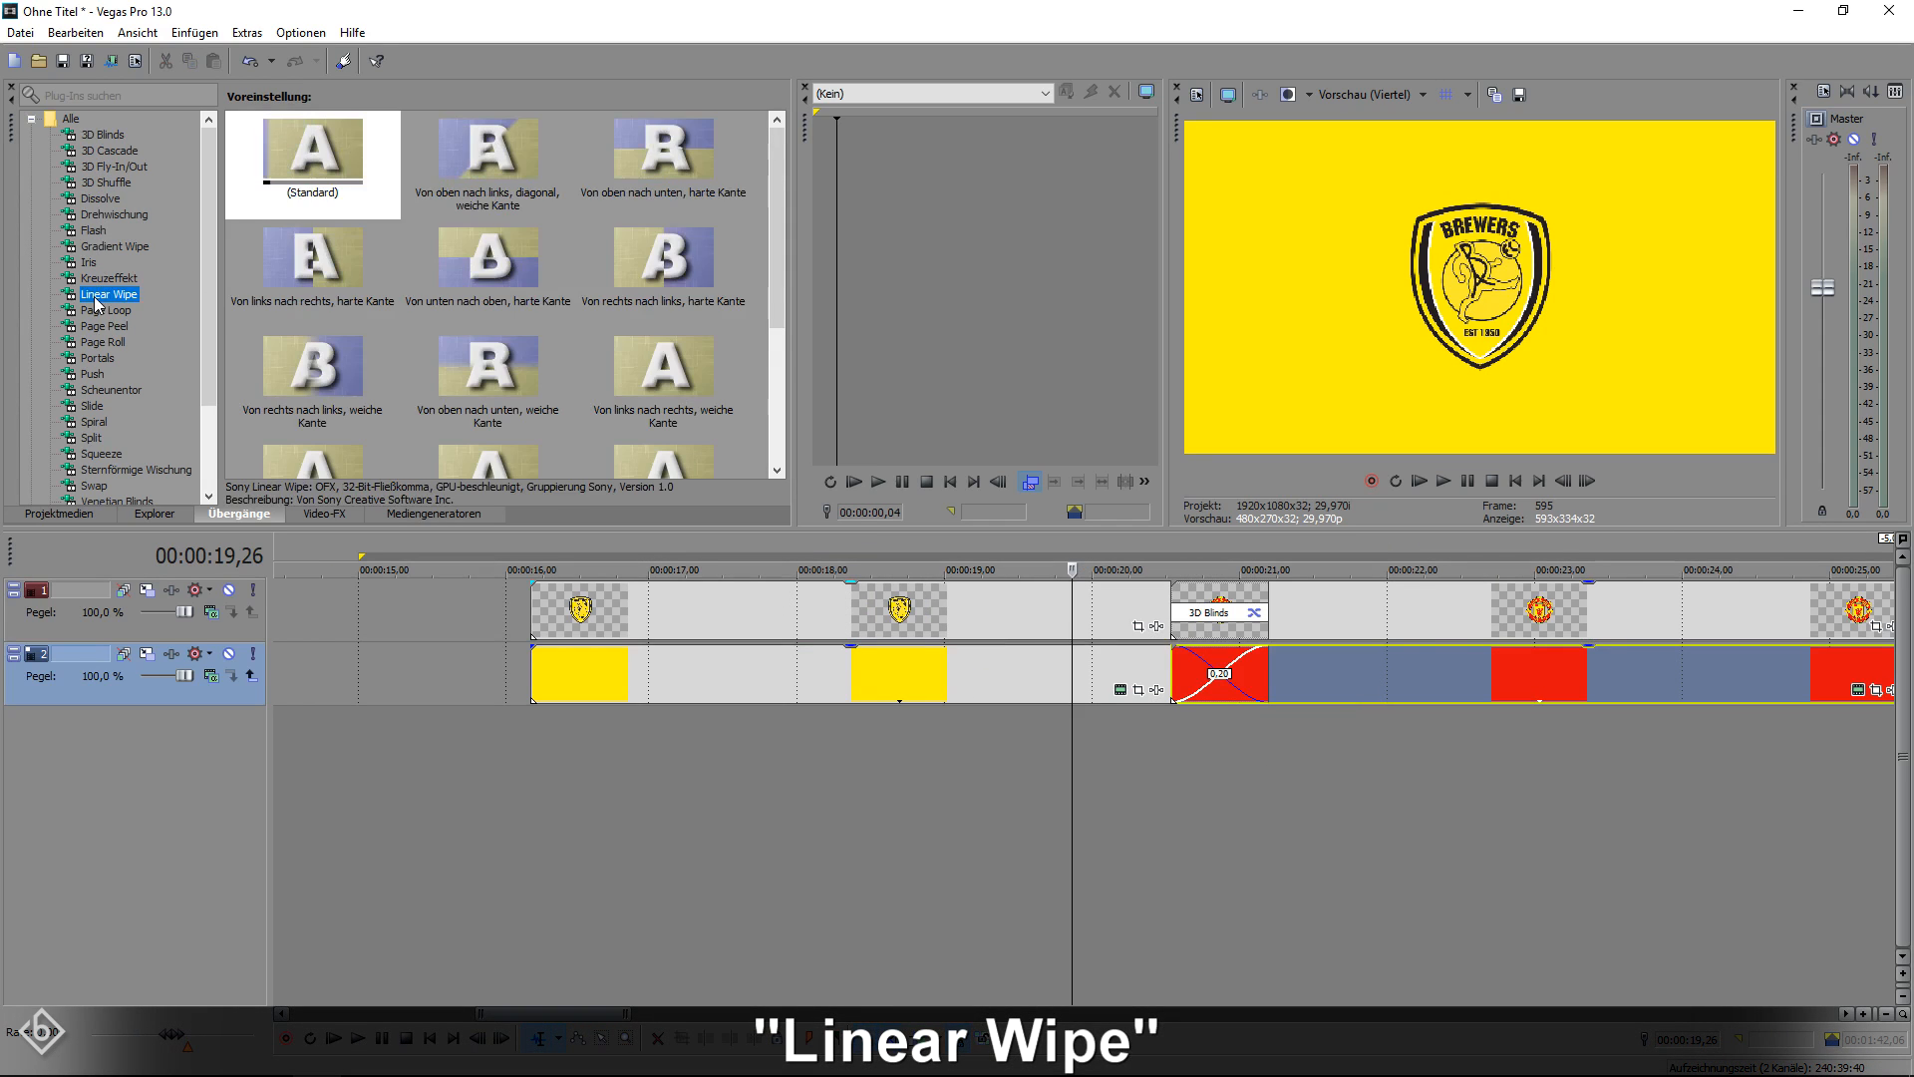
{"action": "left_click", "coordinate": [312, 151]}
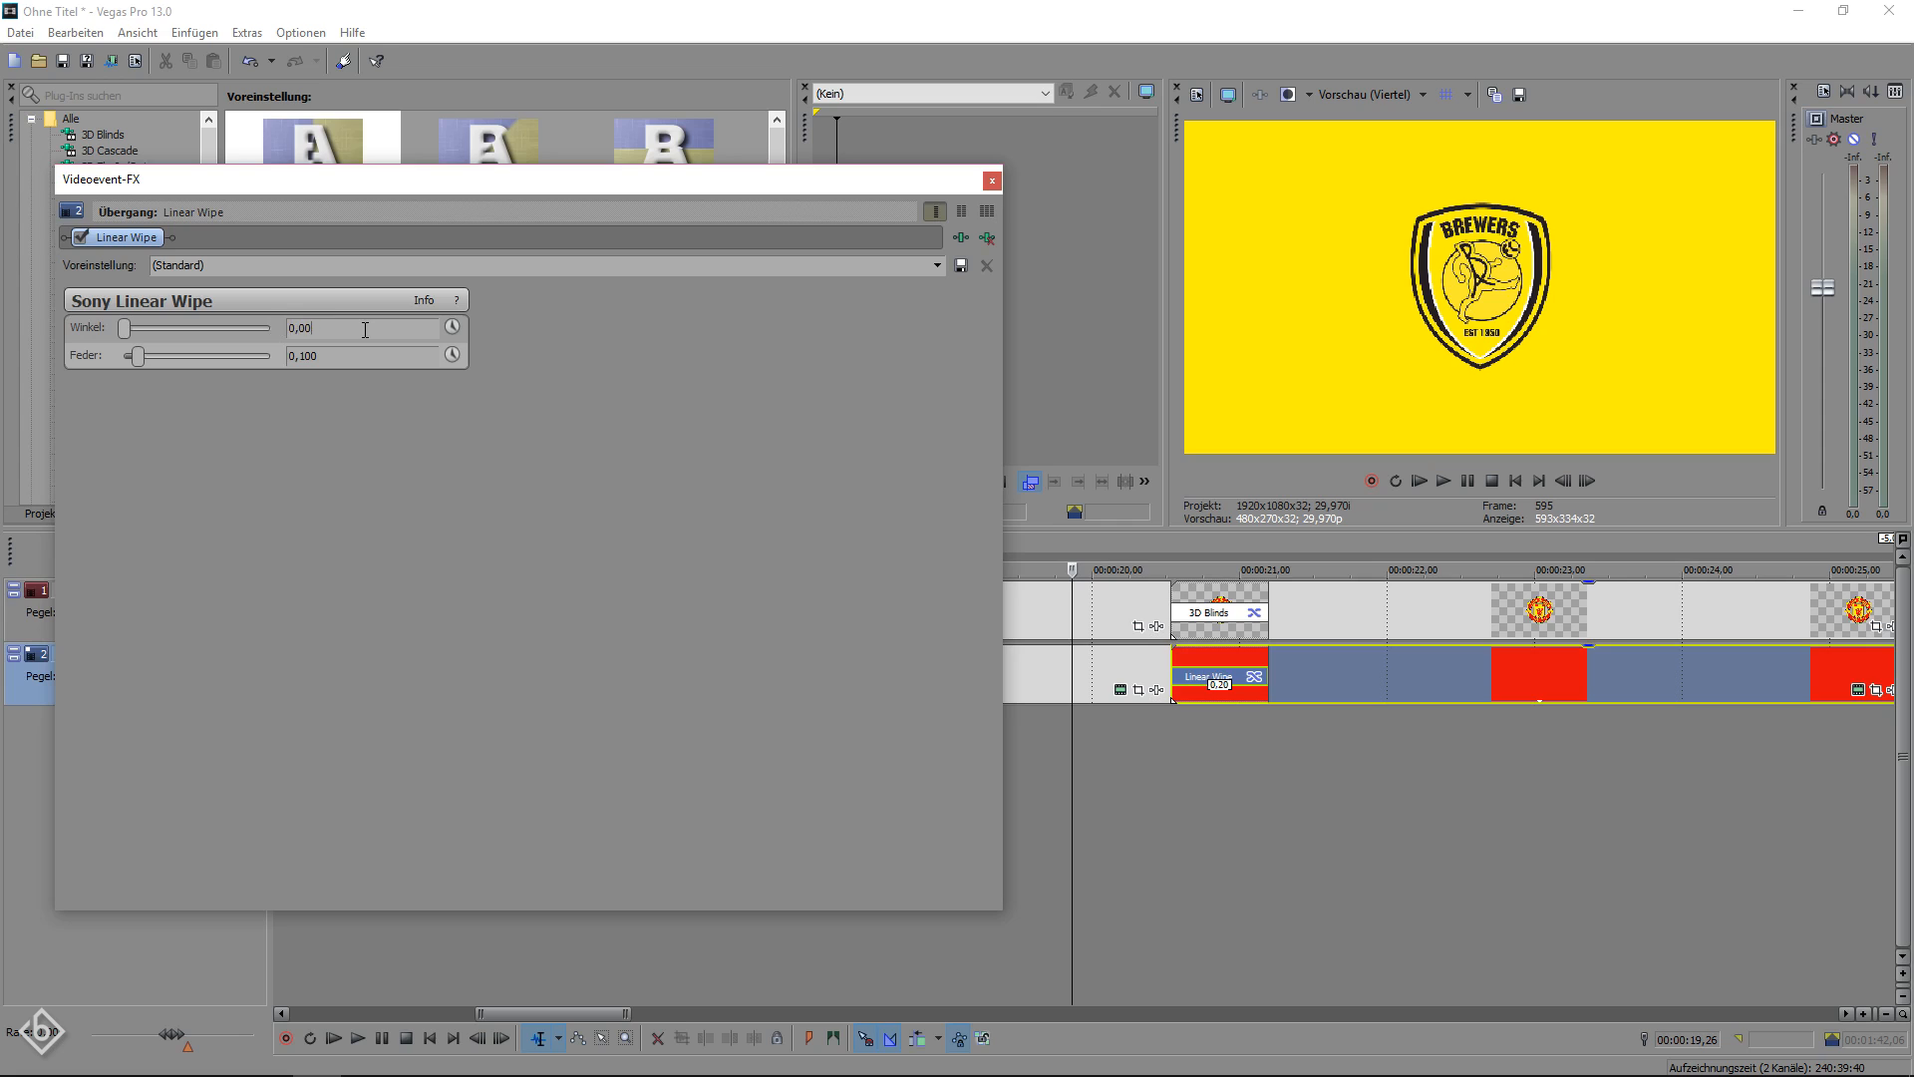
{"action": "type", "text": "5,000"}
{"action": "left_click", "coordinate": [362, 355]}
{"action": "type", "text": "0,002"}
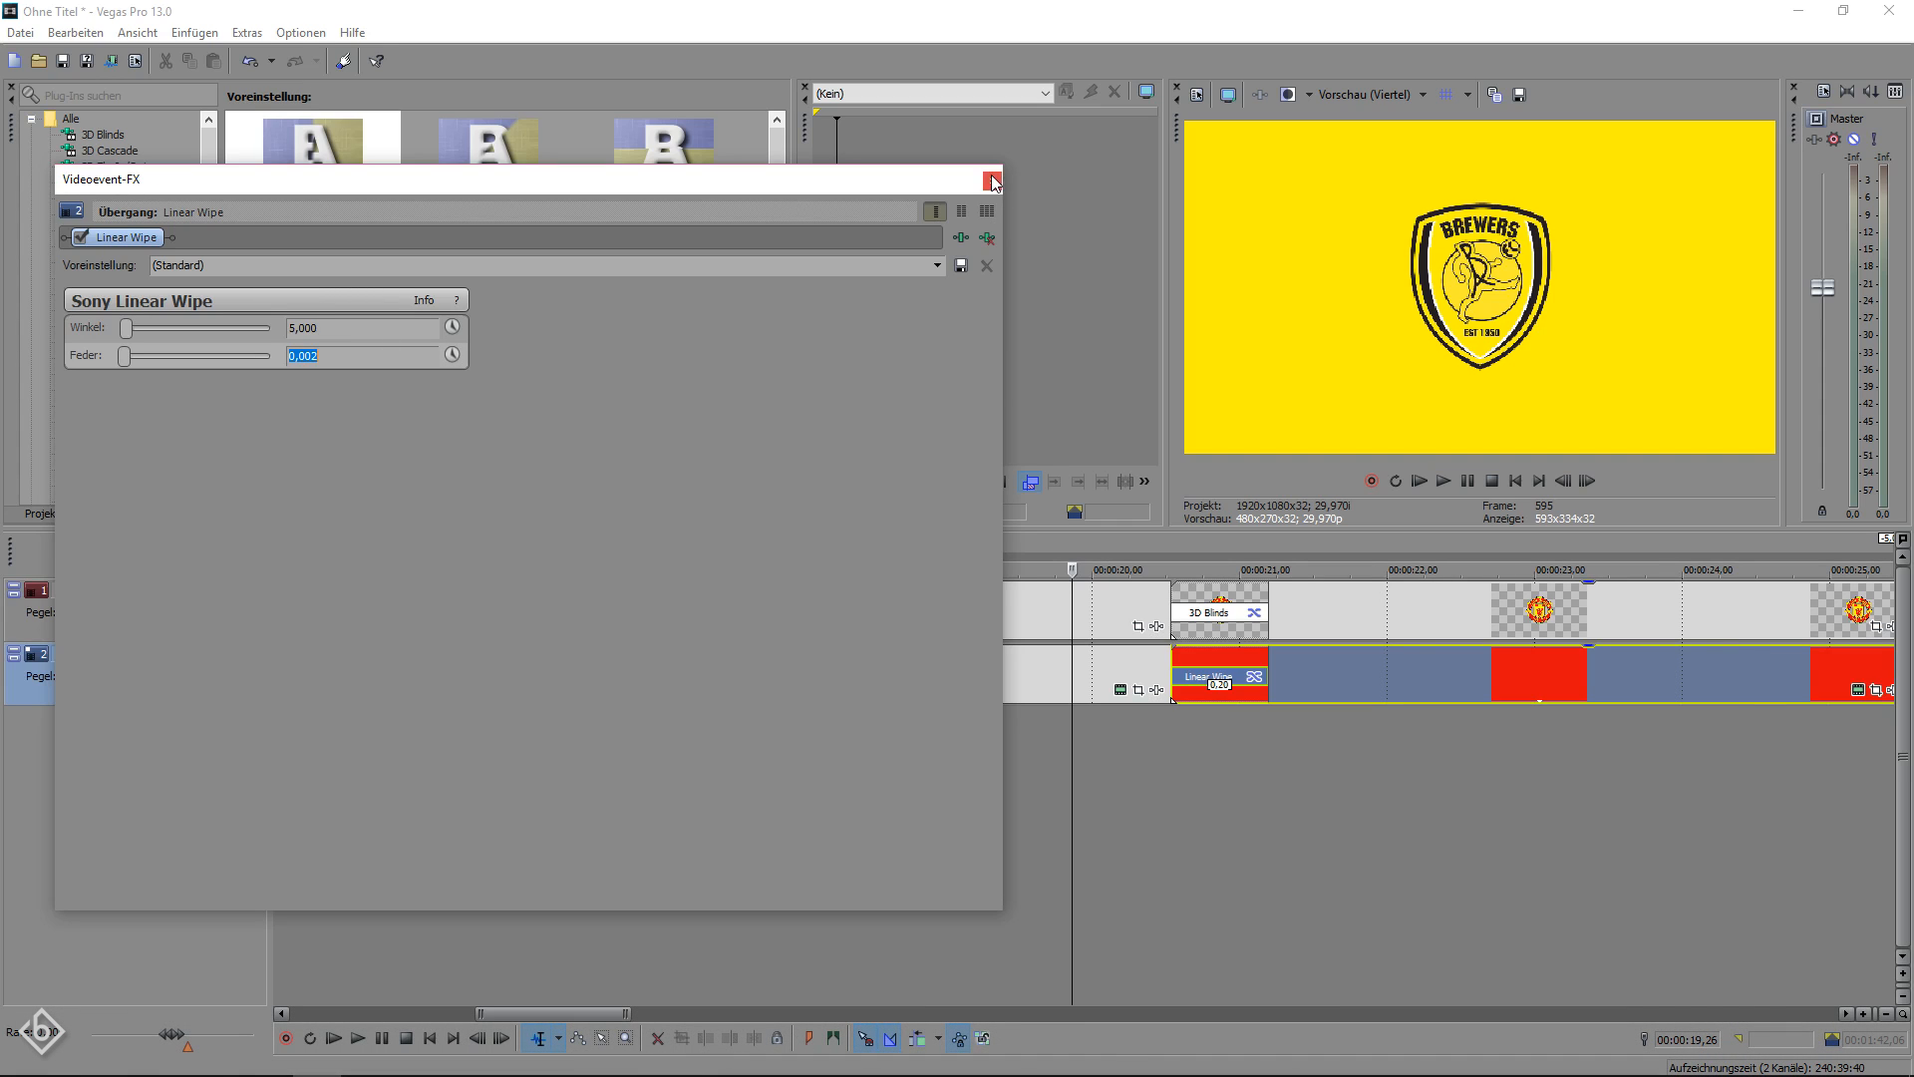
{"action": "left_click", "coordinate": [994, 180]}
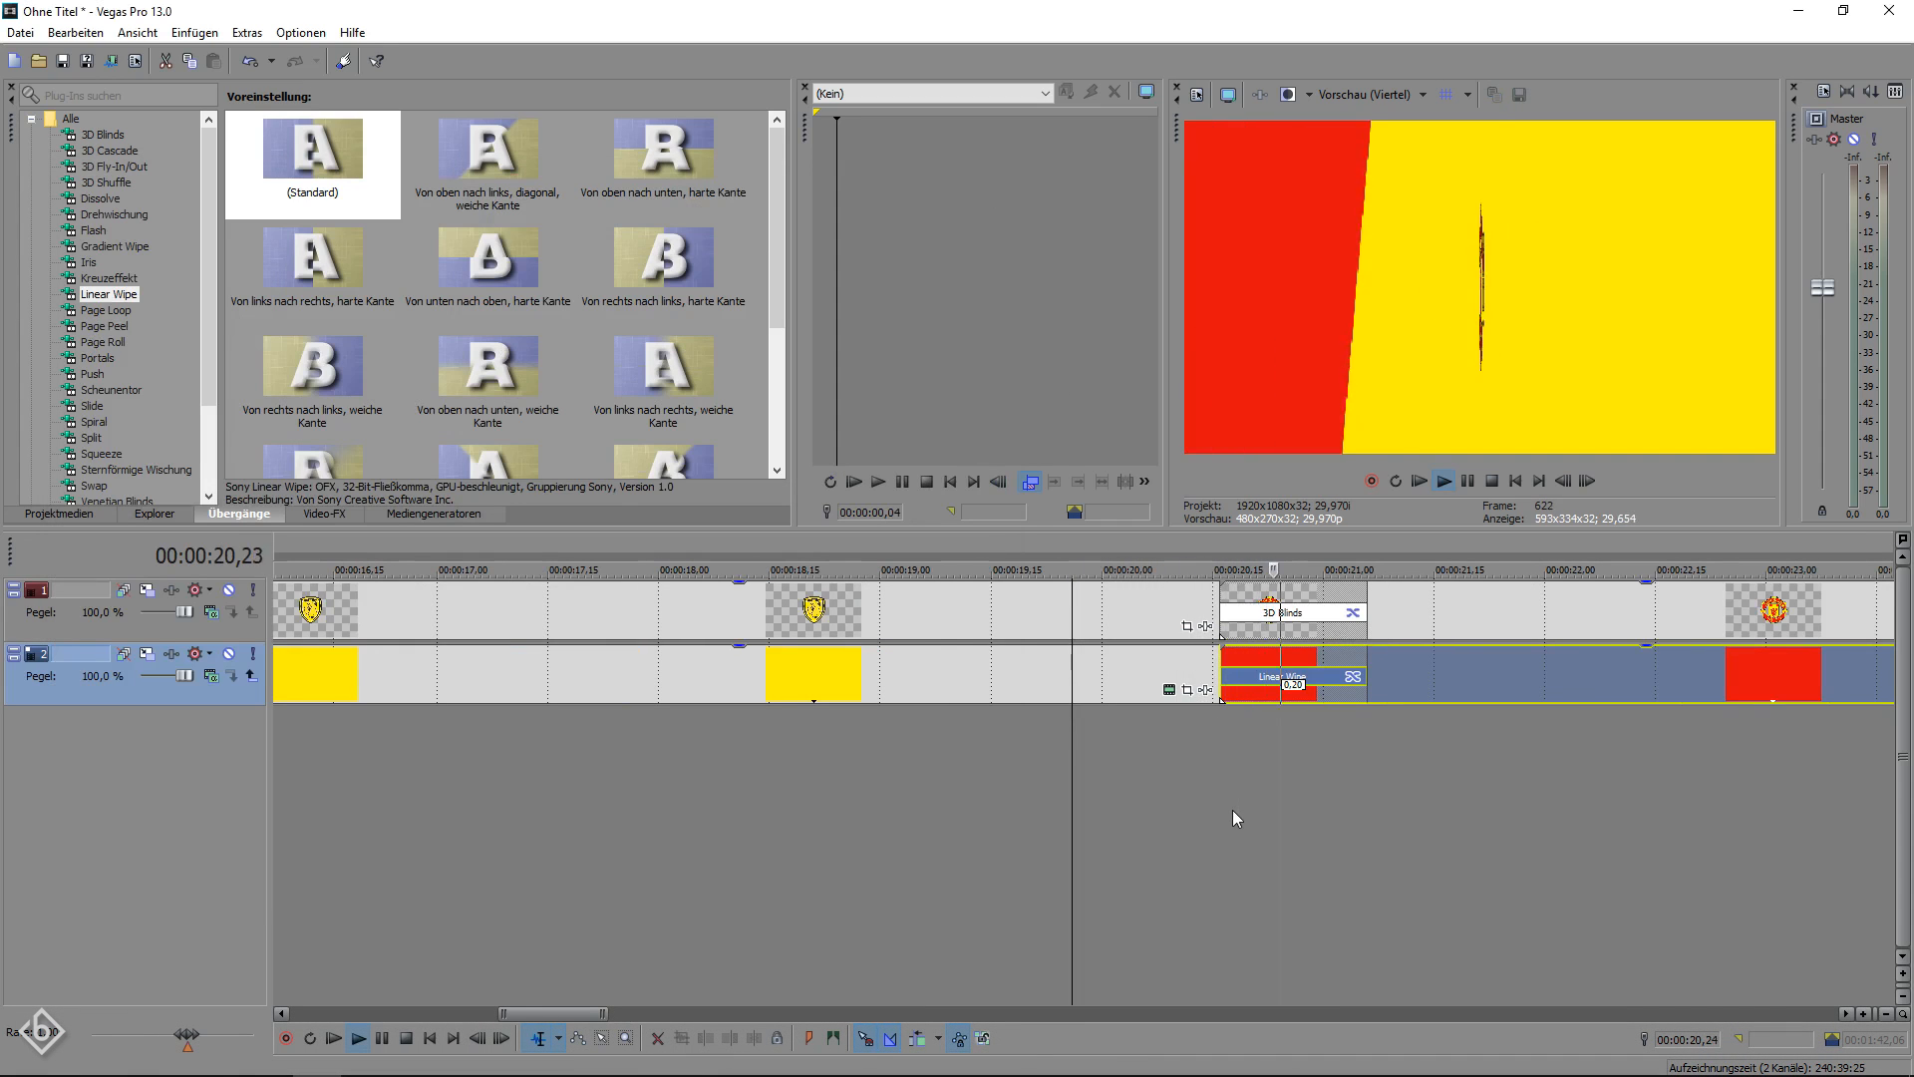